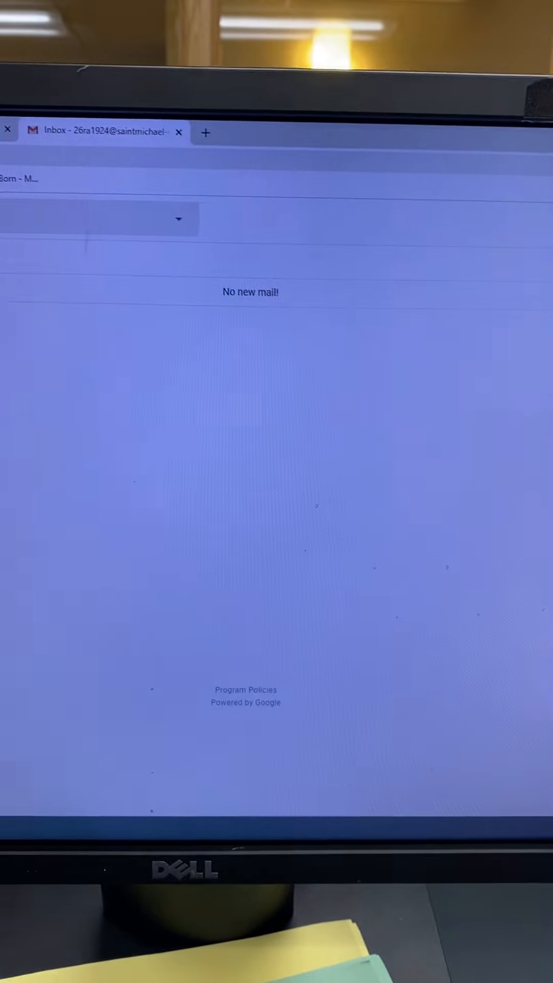
Step: Launch Google Docs from the Gmail apps launcher to get a blank document
click(509, 213)
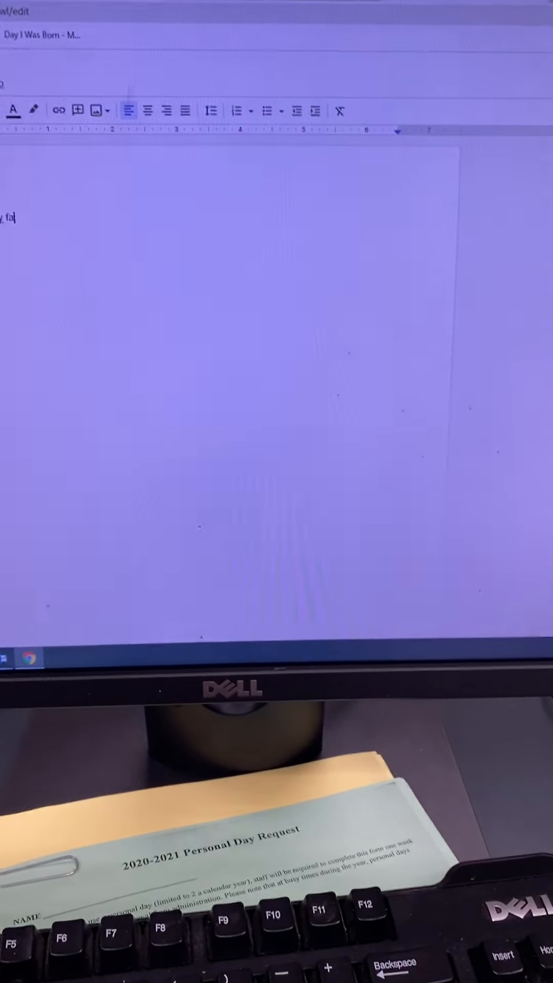
Step: Type 'My favorite sport is football' into the document body
text(My favorite sport is)
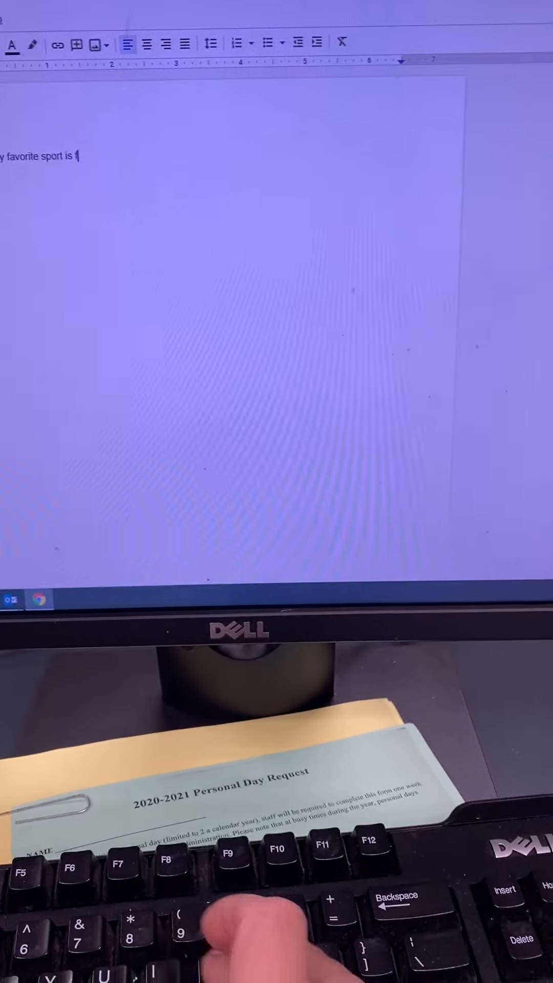
text(football)
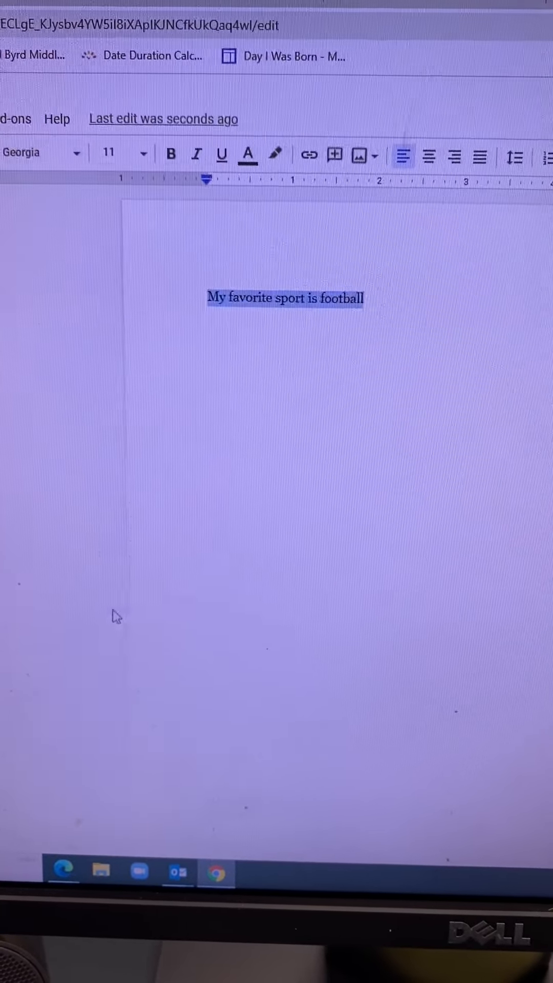
Step: Make the sentence bold, italic, underlined, blue, larger and centered
click(122, 154)
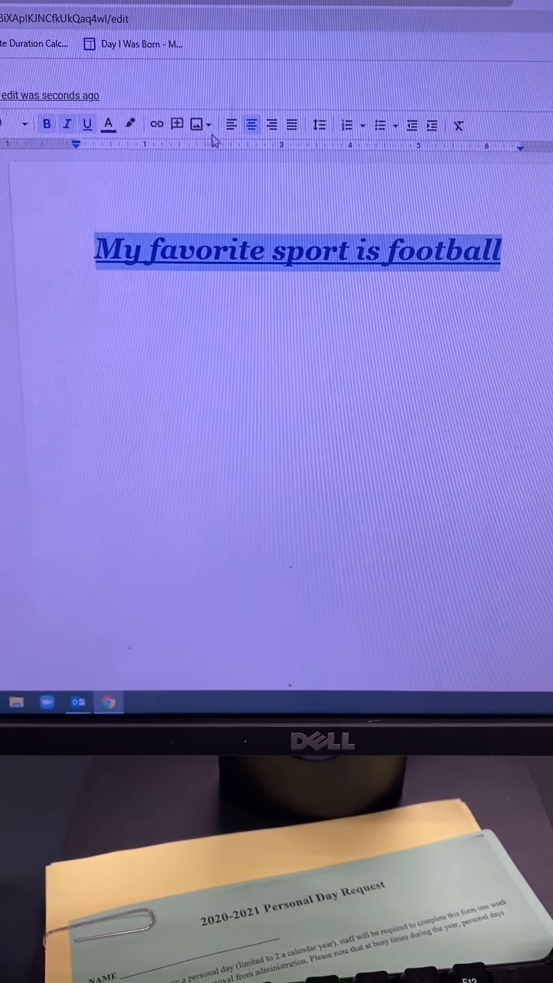
click(246, 136)
text(footb)
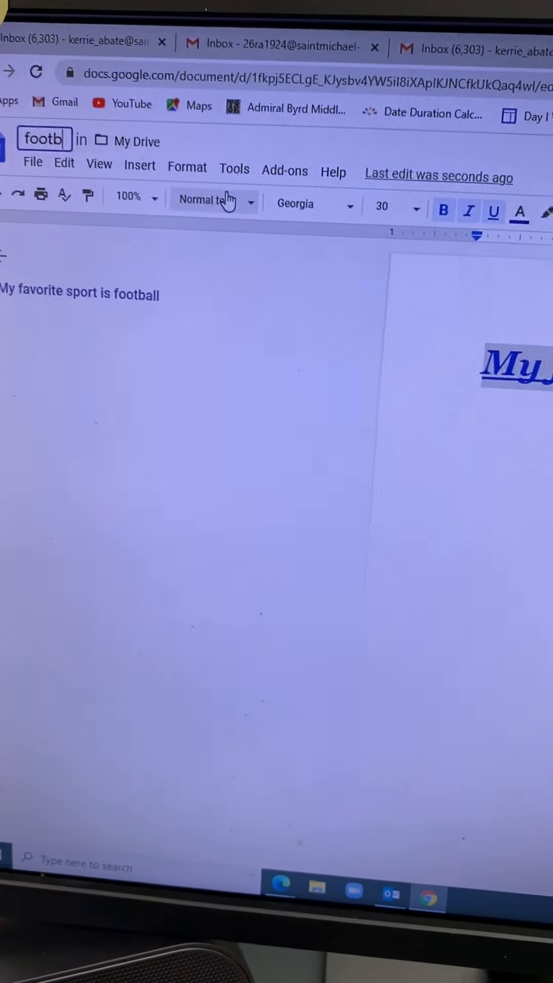
Step: Enter 'football' as the document title
text(a)
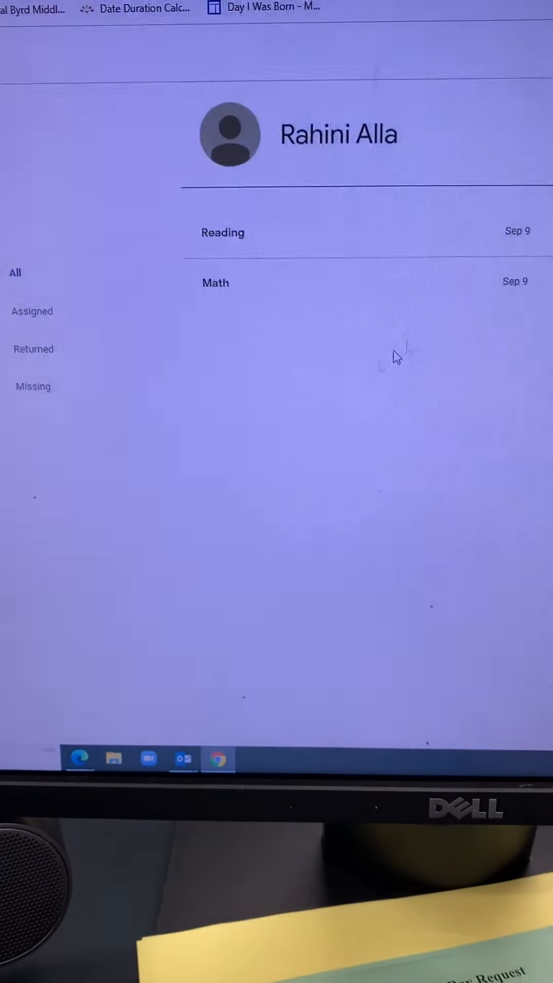
Step: Open the Reading assignment due Sep 9 and begin unsubmitting it
click(222, 232)
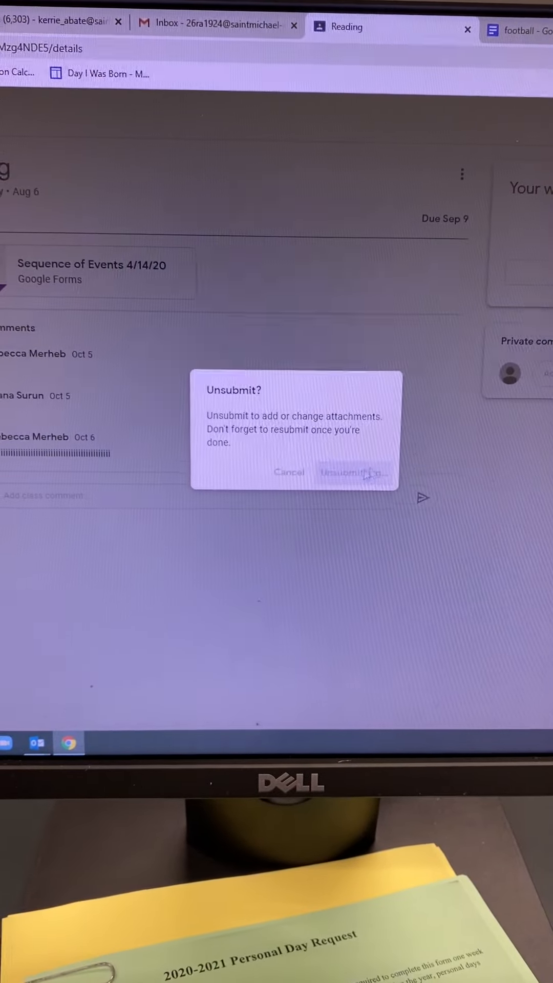
Step: Confirm unsubmitting Reading and attach the football Google Doc from Drive
click(354, 472)
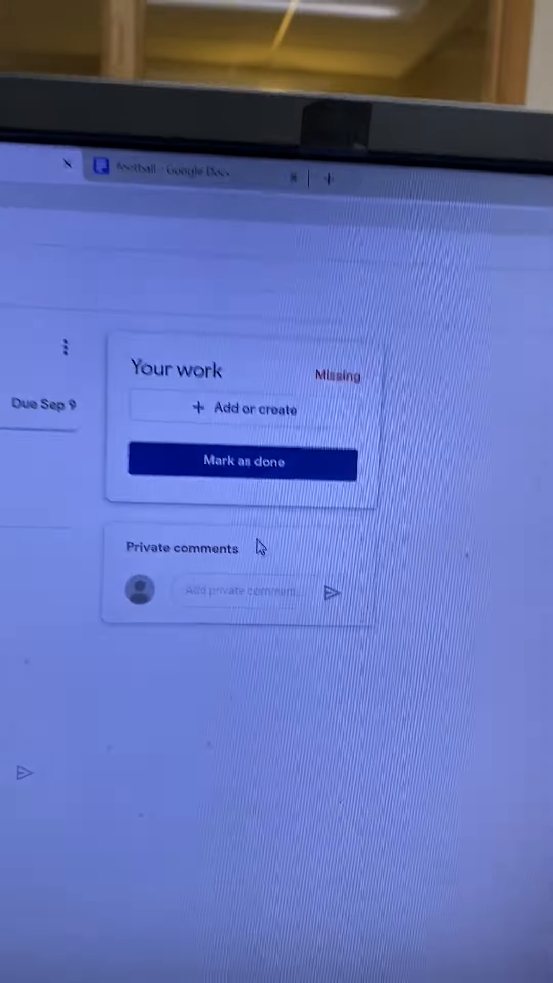
click(241, 410)
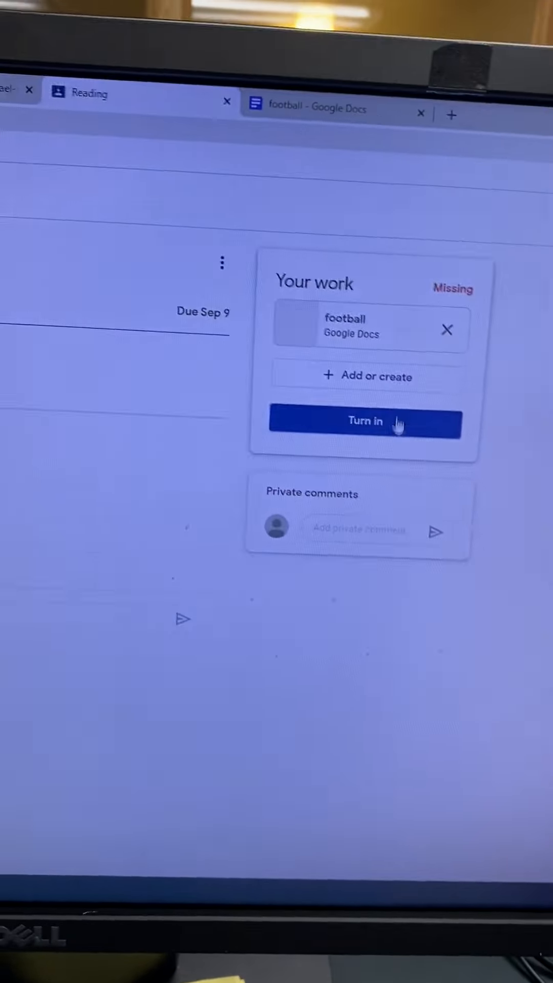
Step: Turn in the Reading assignment with the football document and confirm
click(365, 422)
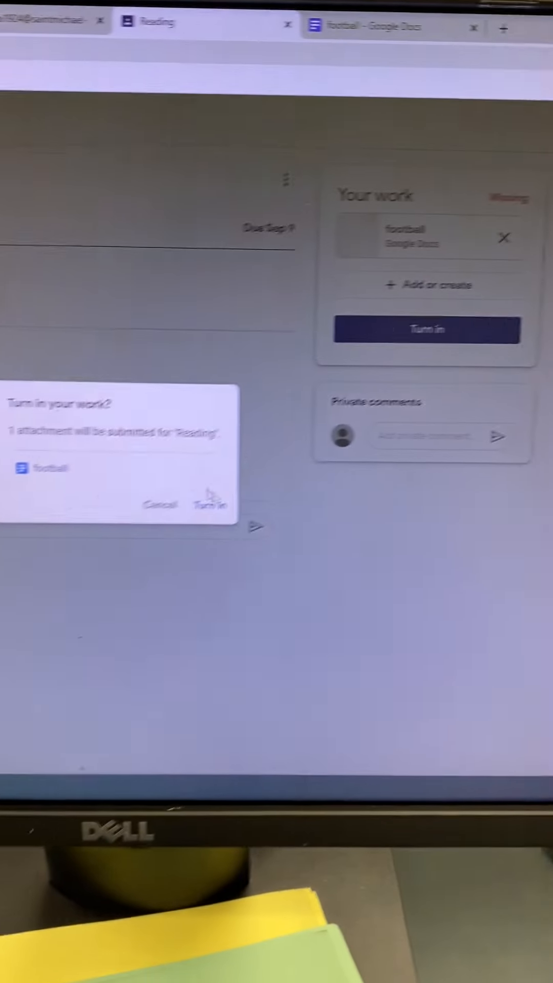
click(209, 505)
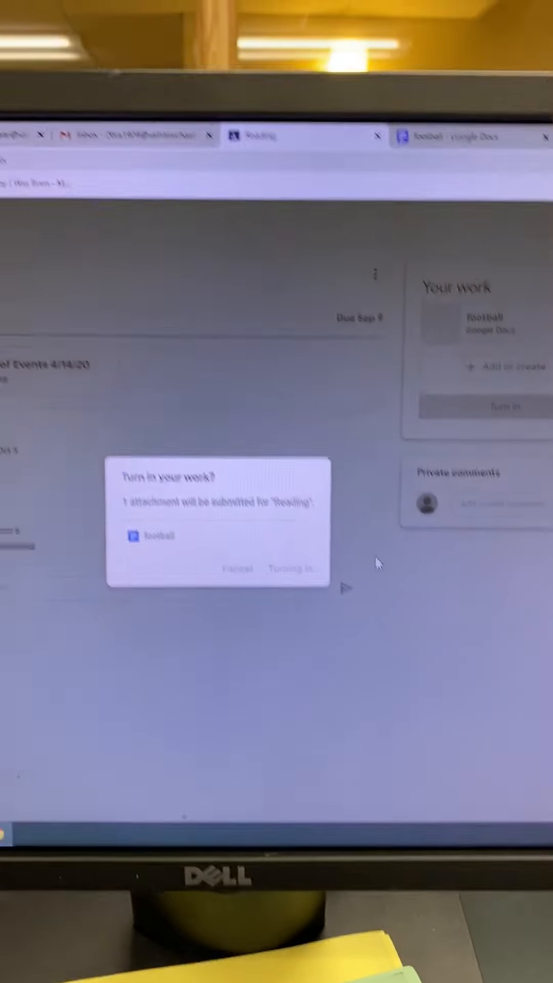
click(293, 568)
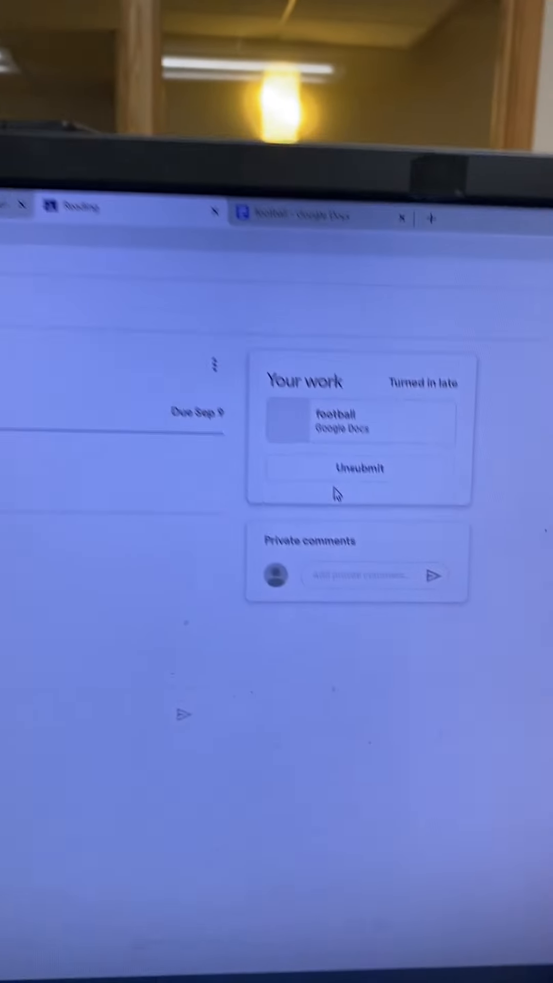
Step: Click Unsubmit on the turned-in Reading work to show its confirmation
click(361, 467)
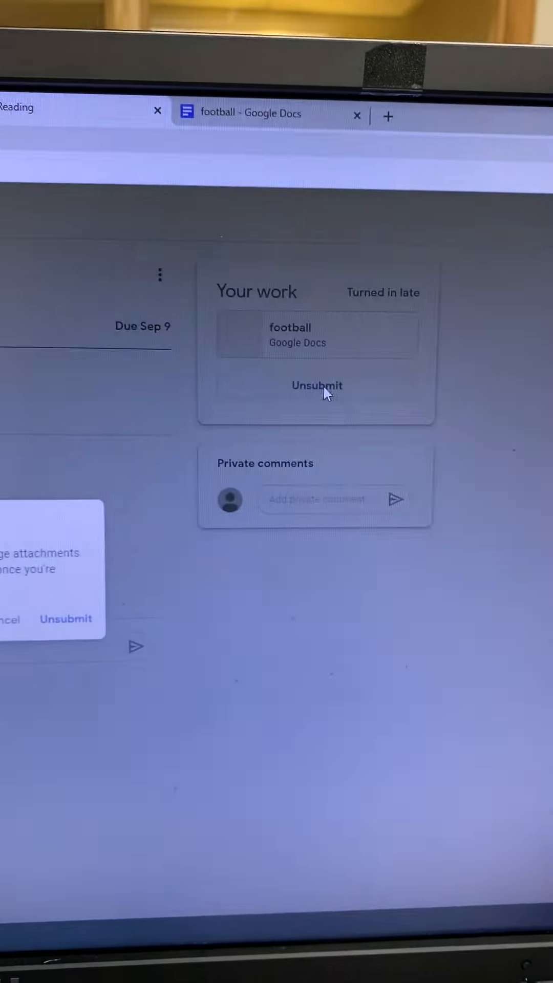